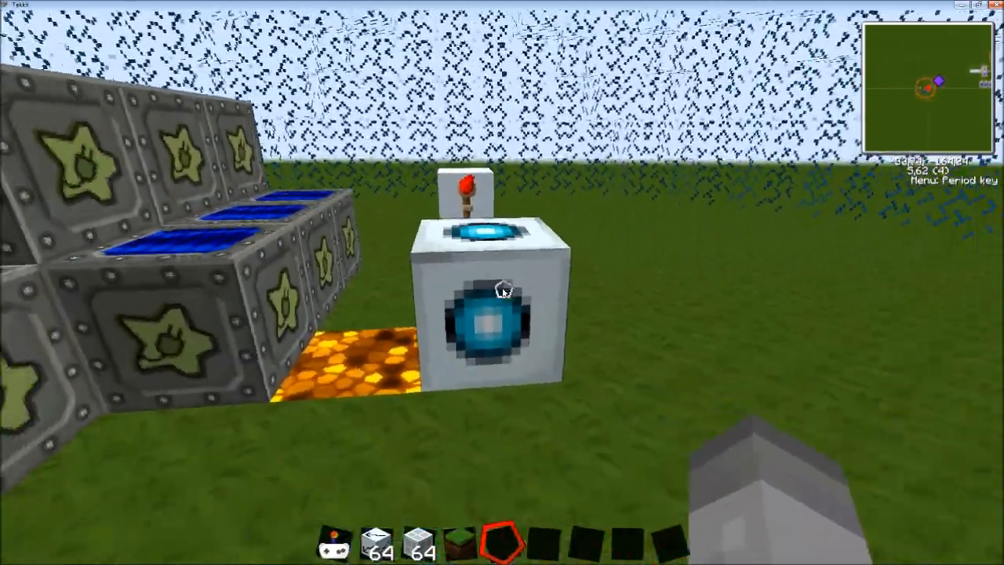
- Check the projector's radius-10 sphere settings, then browse the item catalogue down to redstone components
right_click(494, 313)
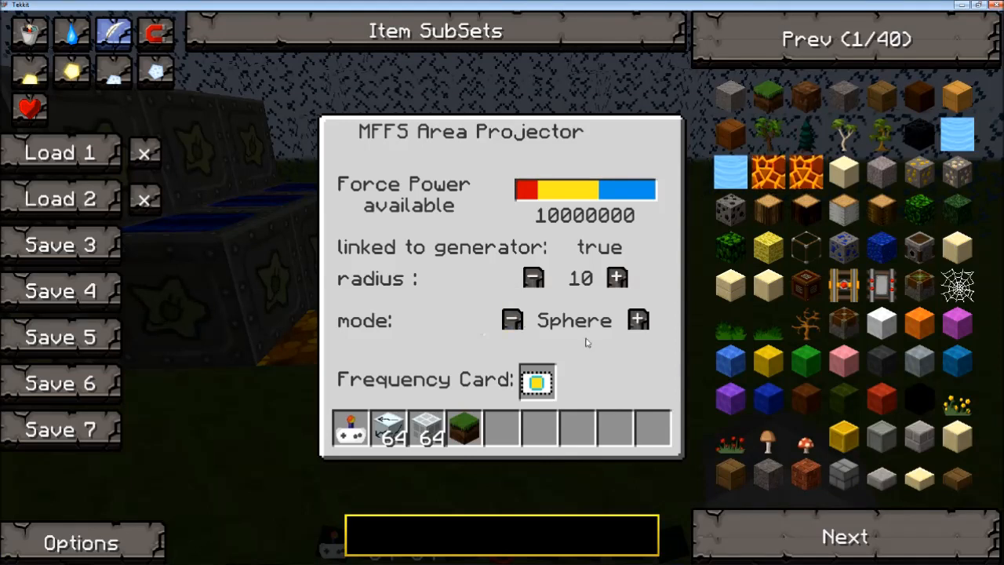
key(Escape)
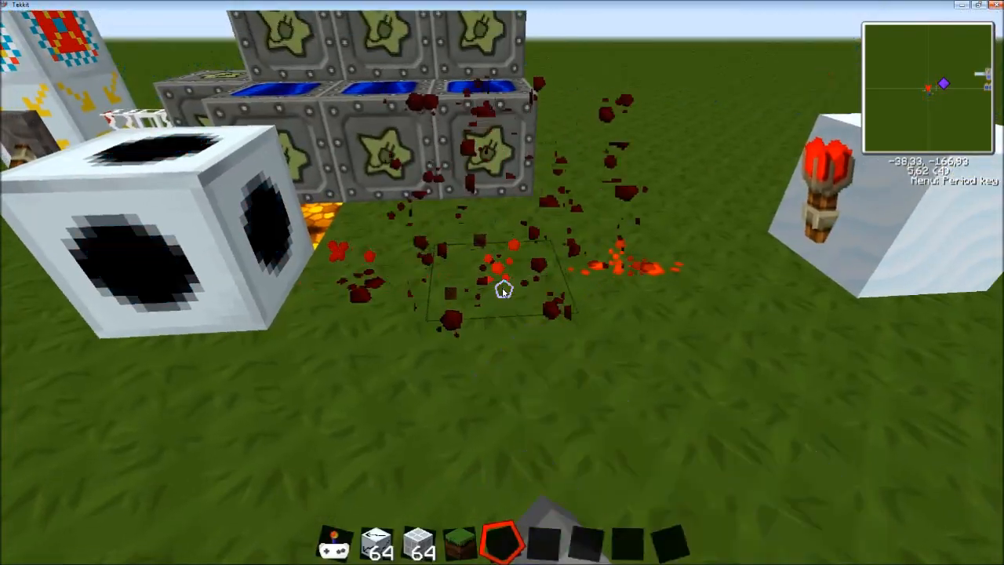
key(e)
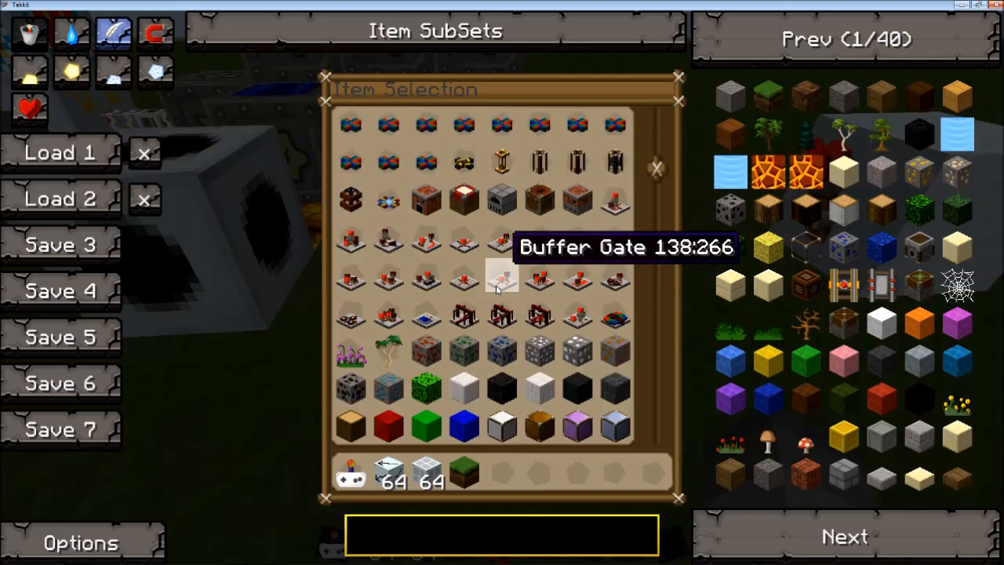
scroll(down, 3)
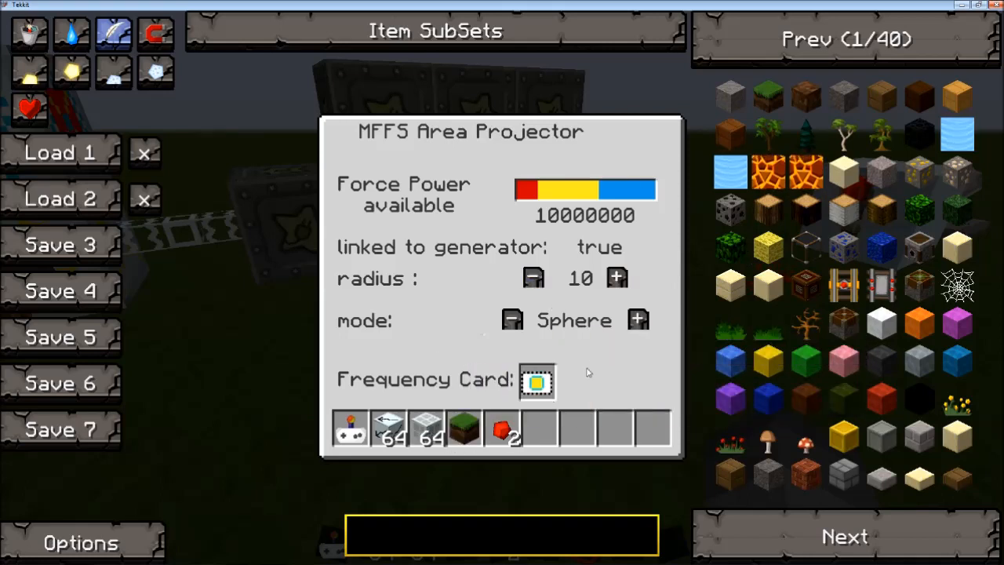
- Raise the area projector's sphere radius to 32 with the + button
key(Escape)
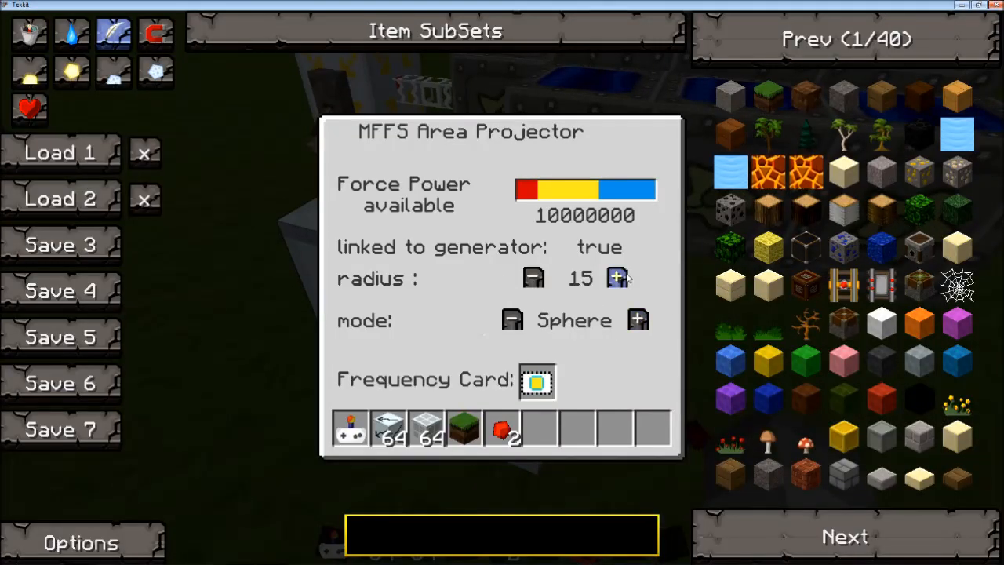
click(617, 279)
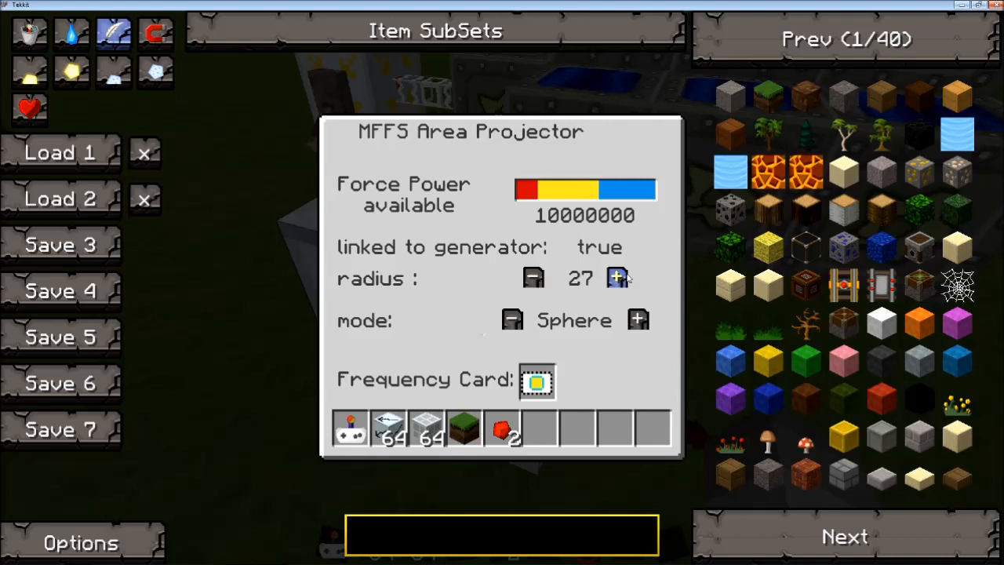
click(617, 277)
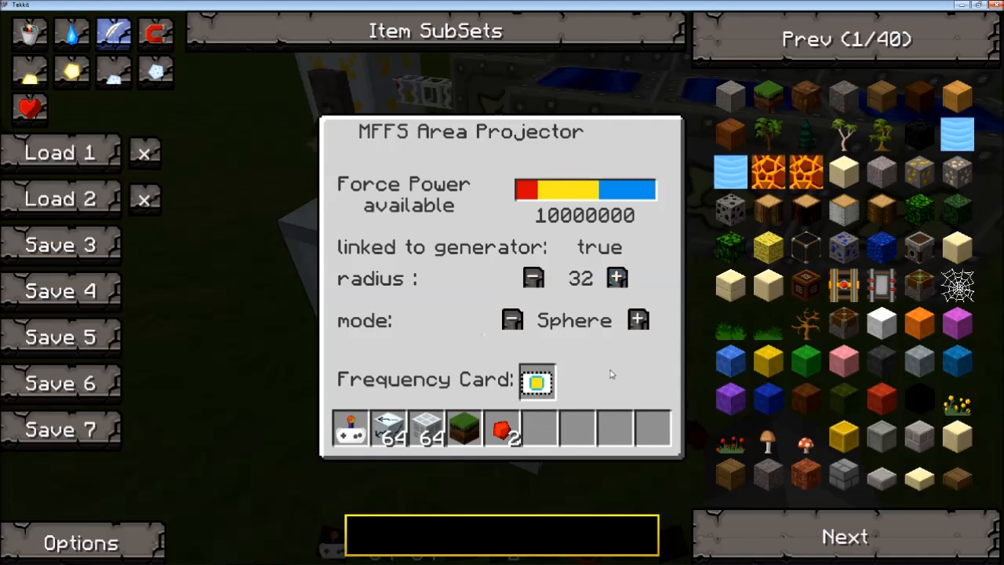
key(Escape)
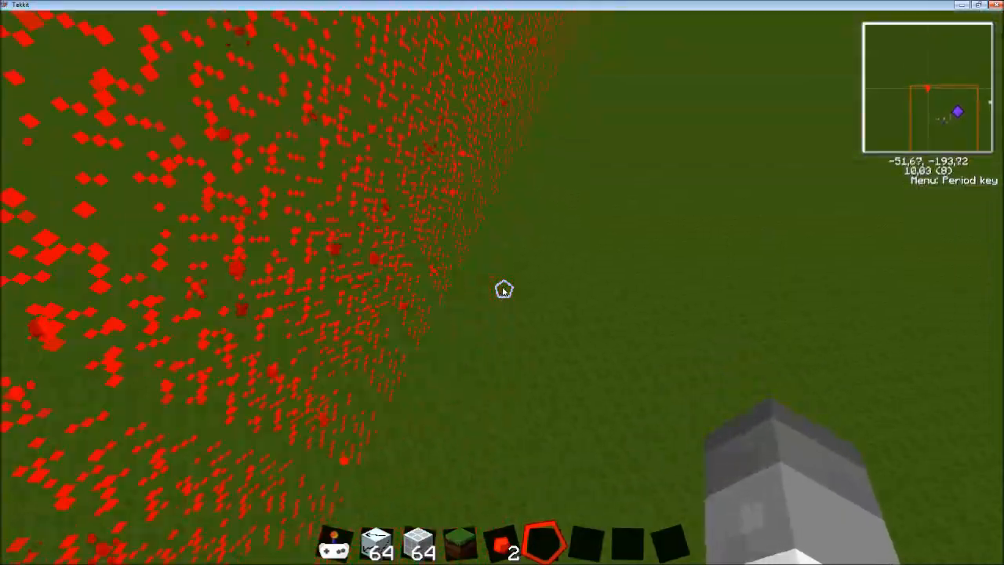
- Travel out to the red sphere boundary and reopen the catalogue on natural blocks
key(period)
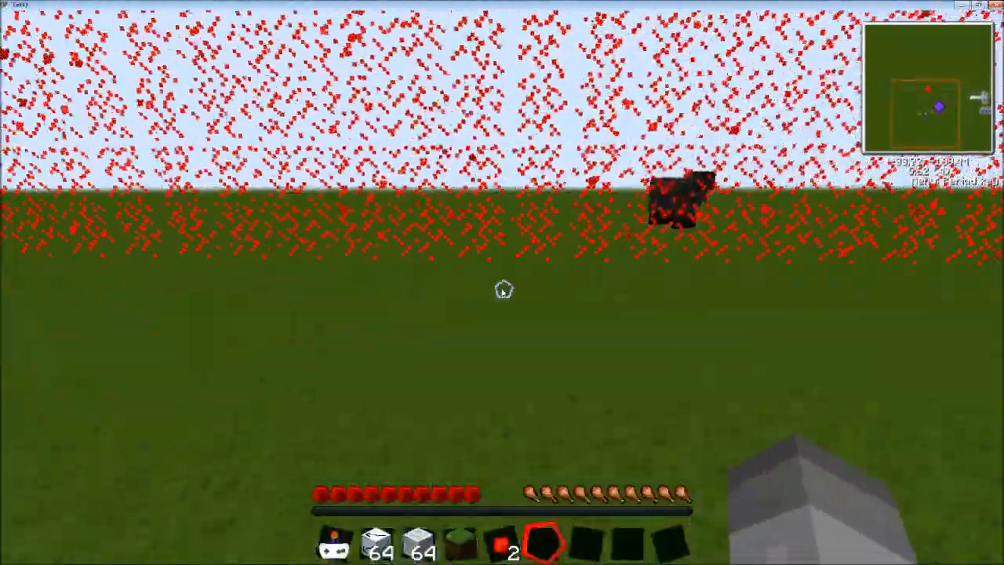
key(e)
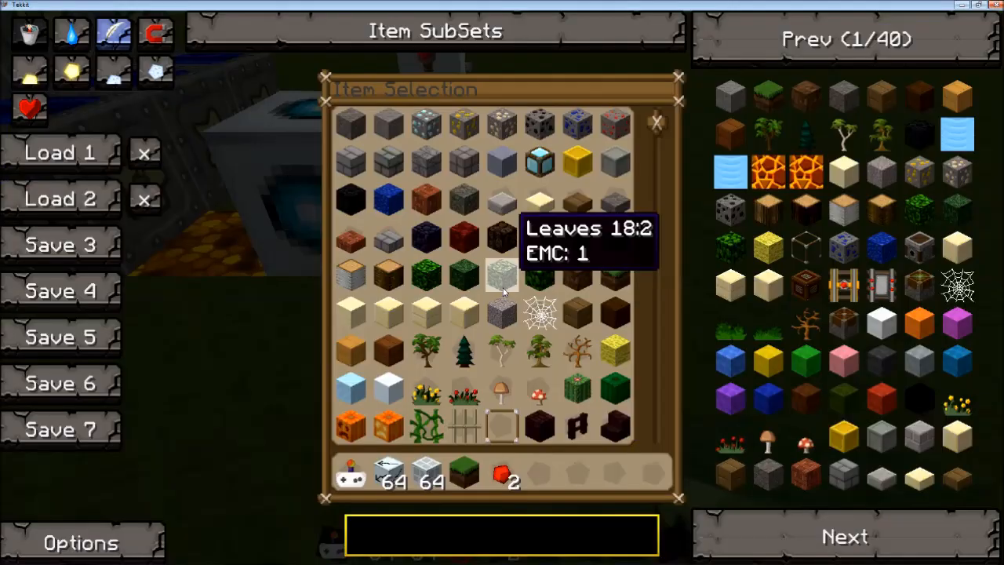
mouse_move(541, 479)
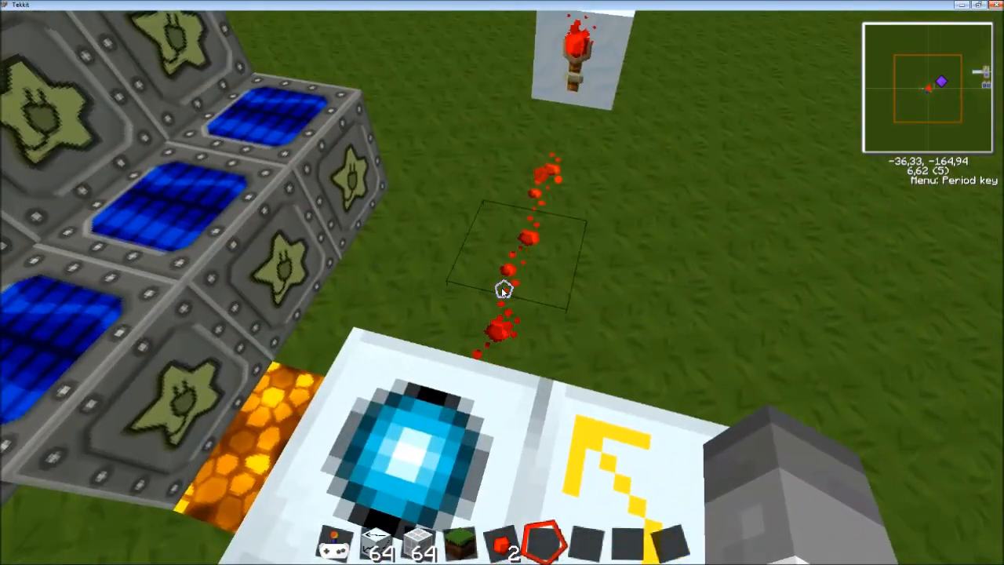
- Lower the area projector's sphere radius to 15 with the − button
right_click(502, 290)
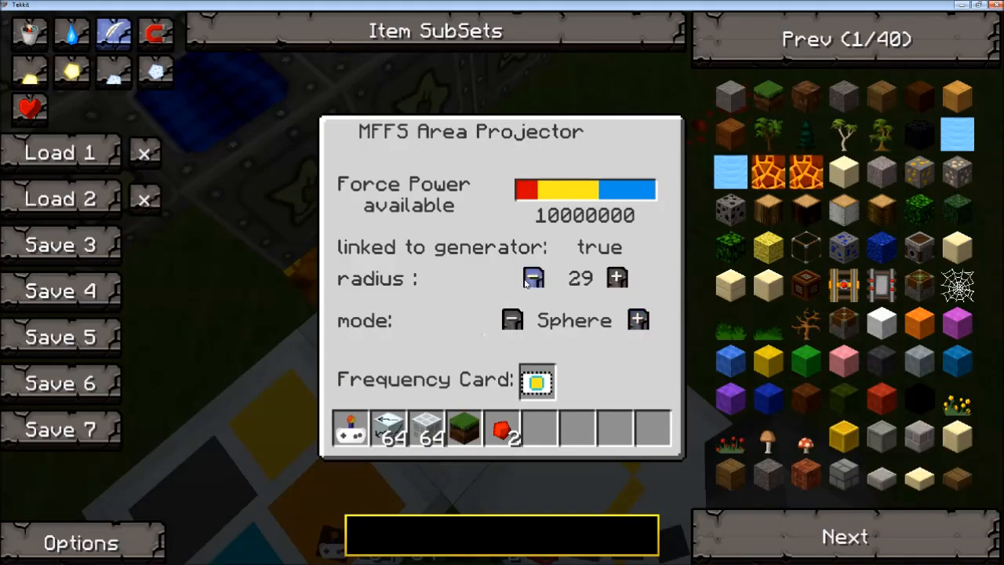
click(532, 278)
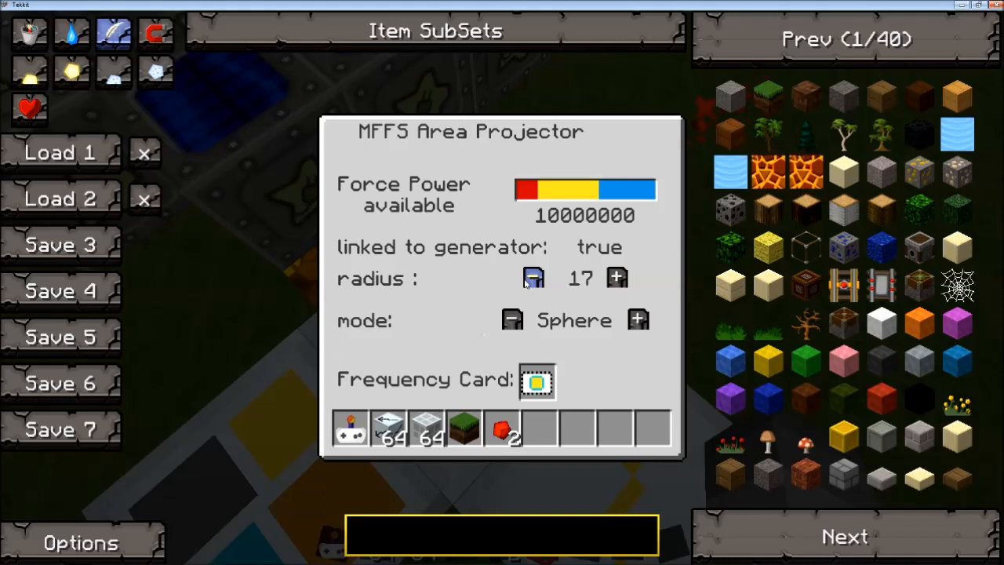
click(532, 278)
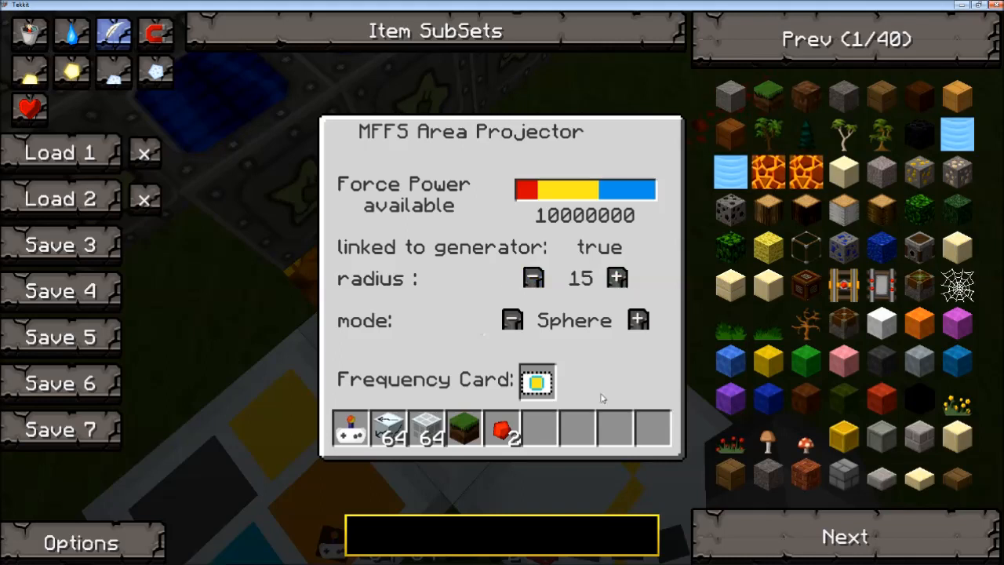
key(Escape)
text(upg)
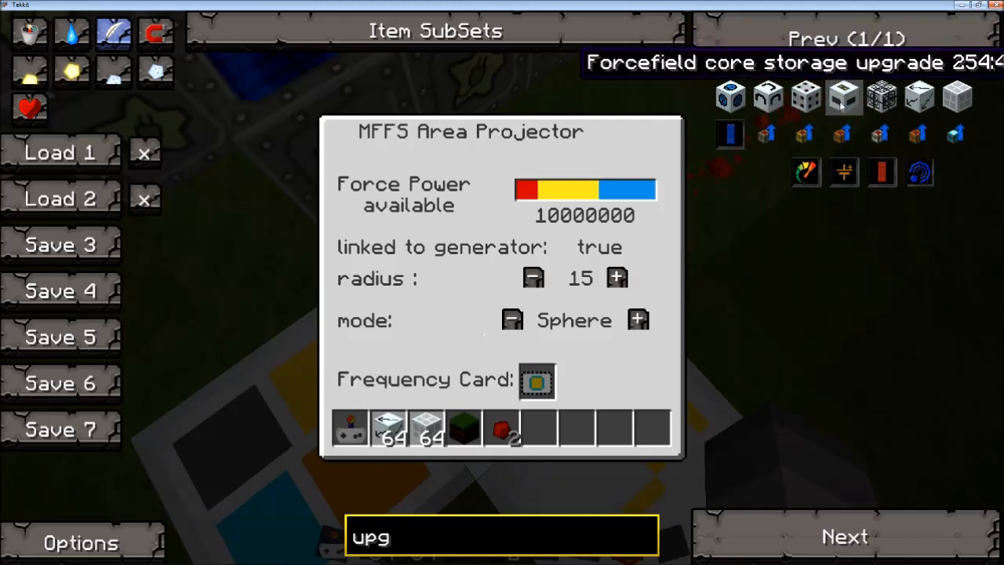
mouse_move(808, 358)
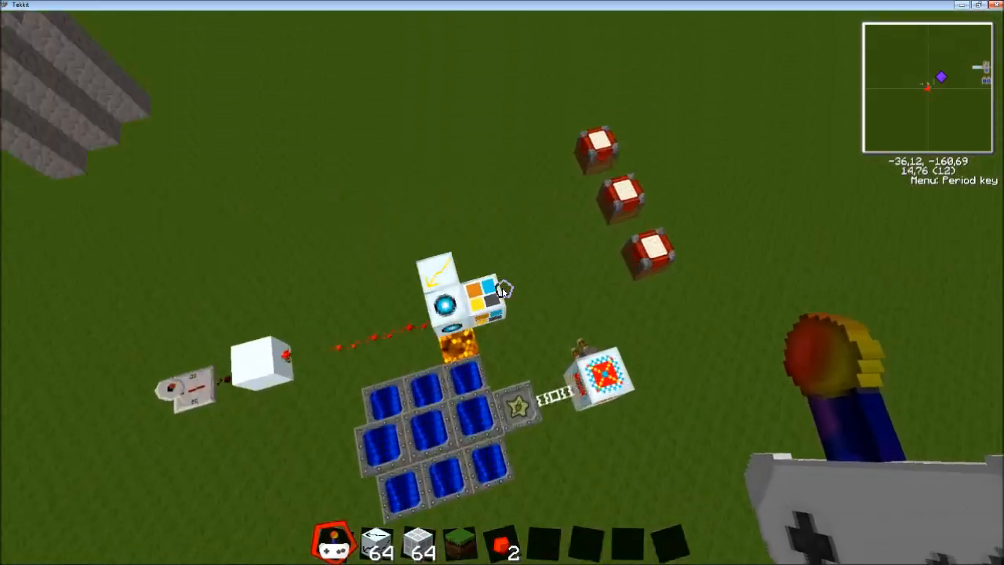
- Set stone as the camouflage upgrade's block pattern so the dome looks like stone
key(period)
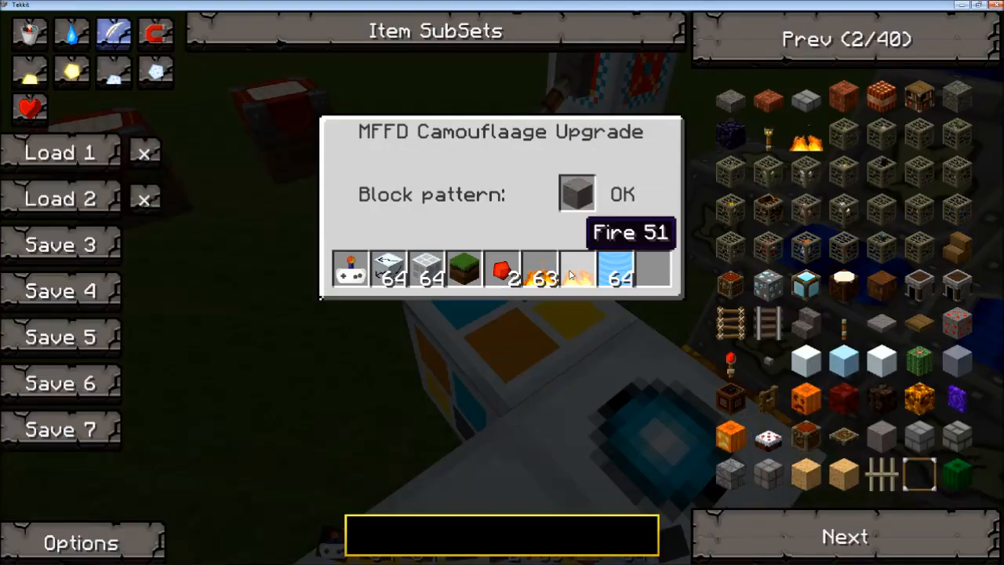
key(Escape)
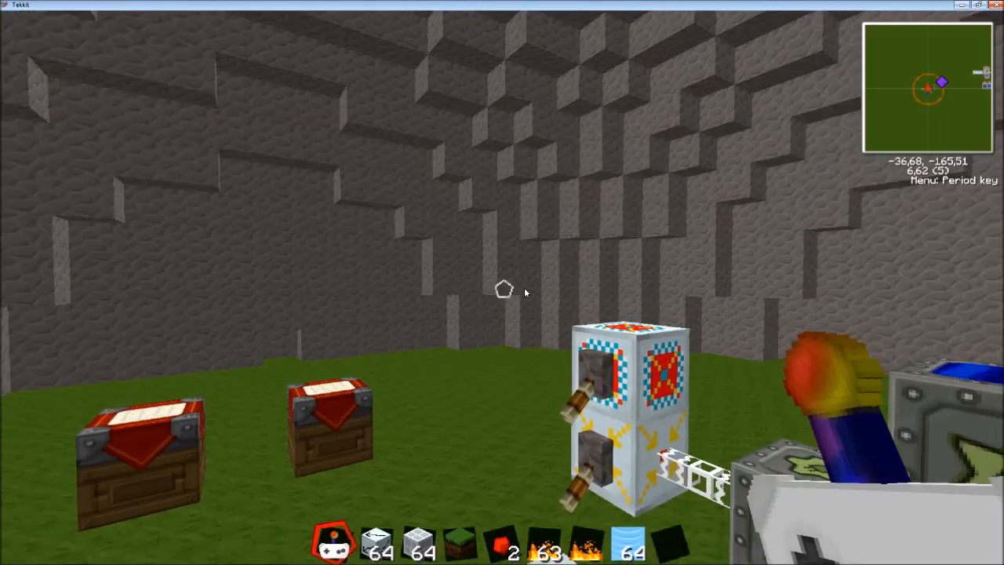